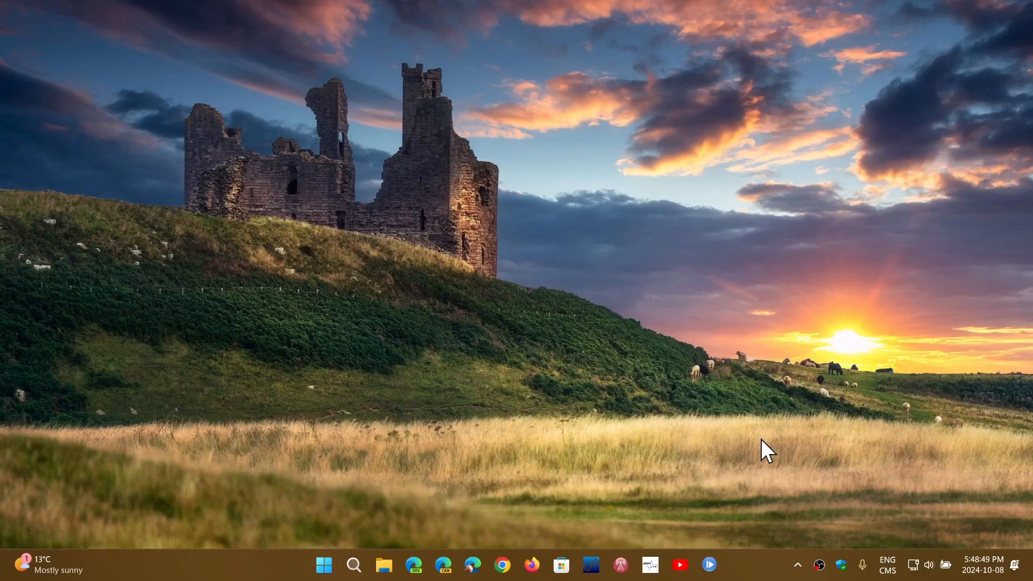
mouse_move(550, 392)
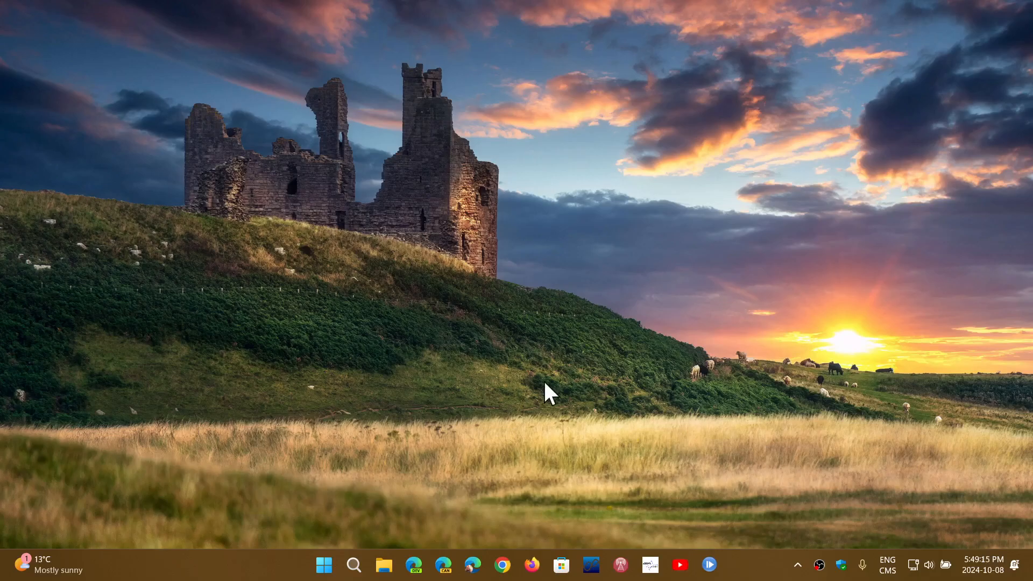
mouse_move(372, 524)
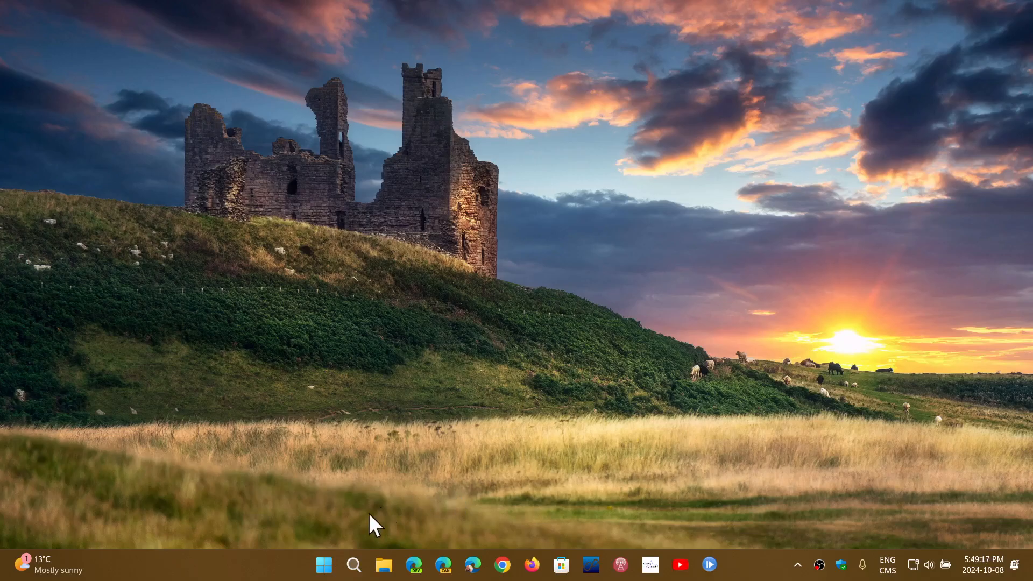
Launch the Settings app from the Start menu onto its Home page
left_click(324, 565)
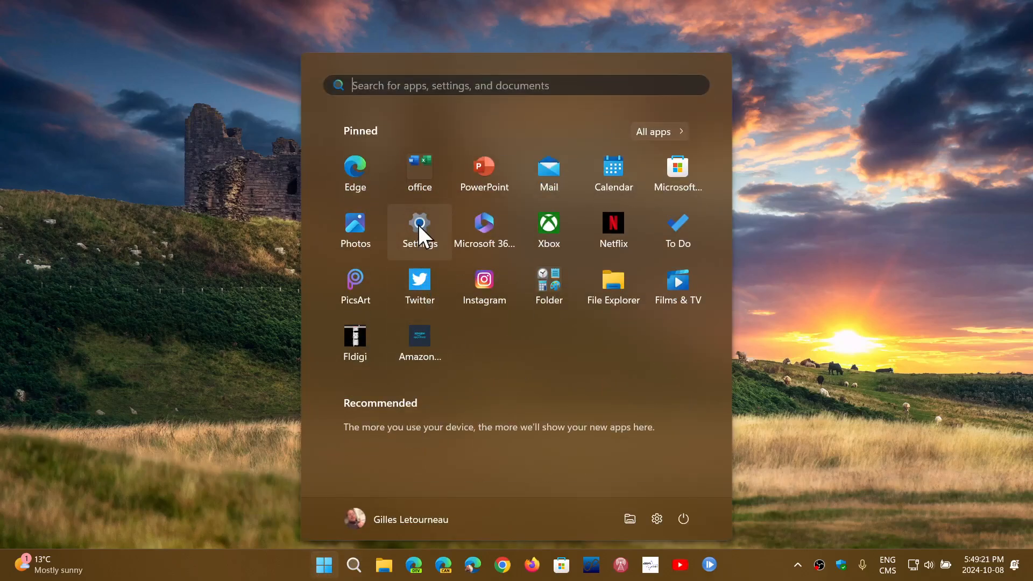
left_click(420, 227)
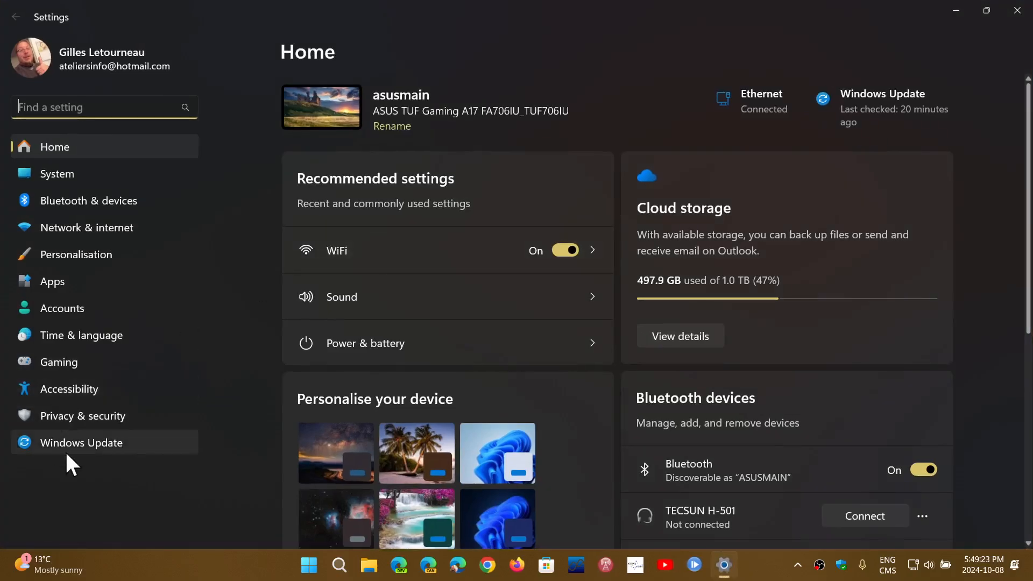
Go to the Windows Update page, which reports the device is up to date
left_click(81, 443)
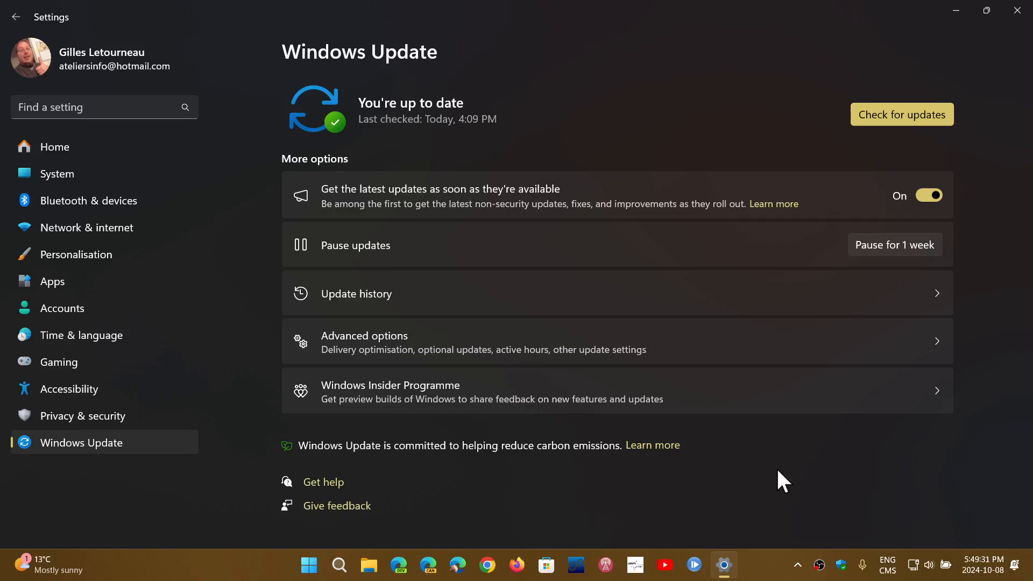
mouse_move(690, 468)
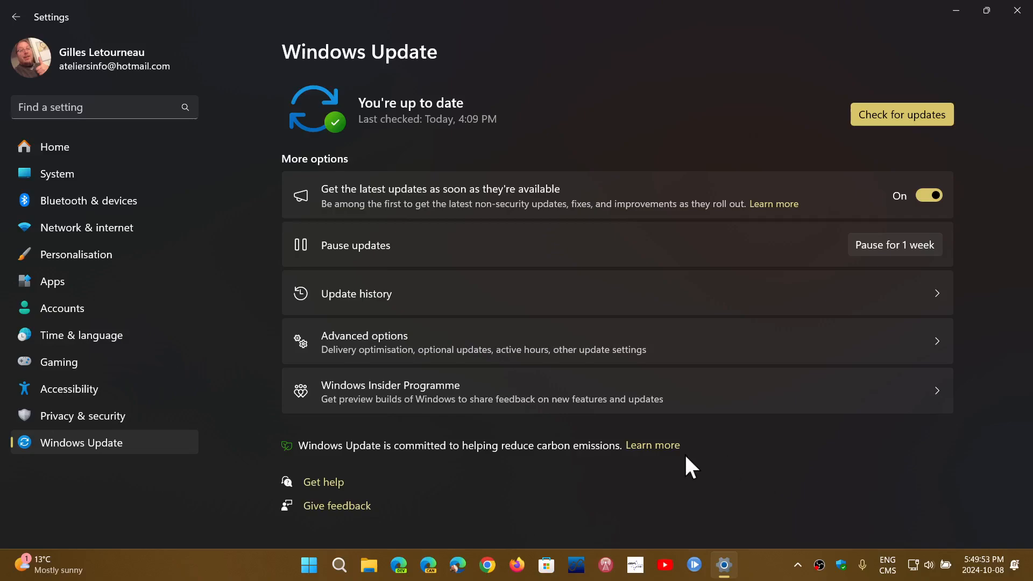
mouse_move(430, 315)
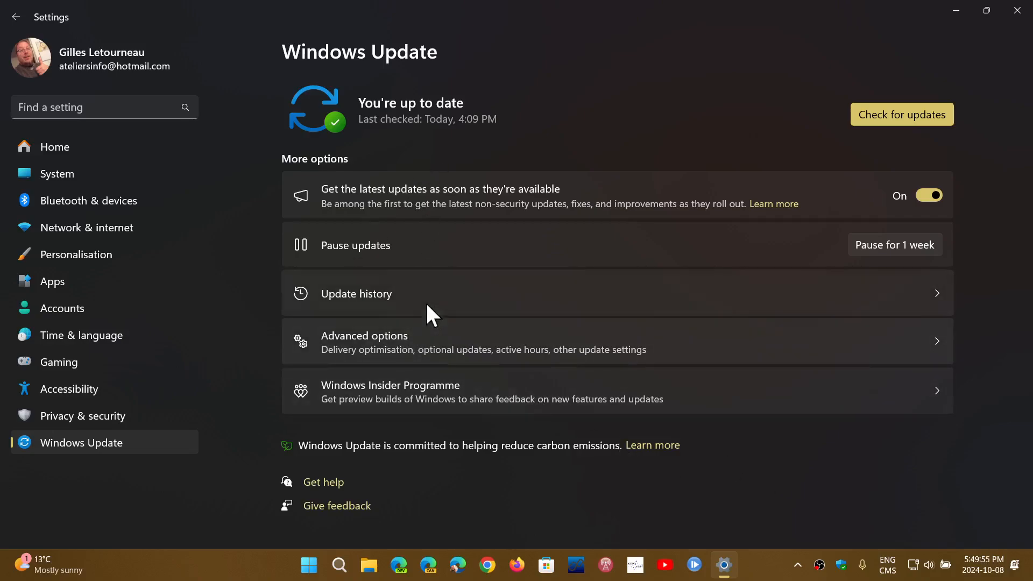
View Update history with the October 2024 cumulative updates, then search for winver
left_click(356, 294)
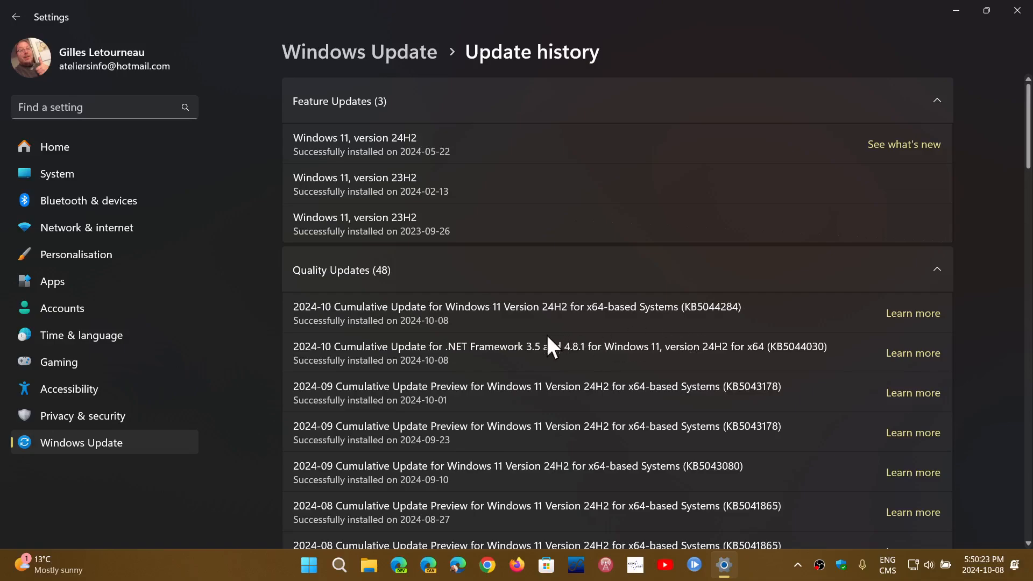
mouse_move(618, 354)
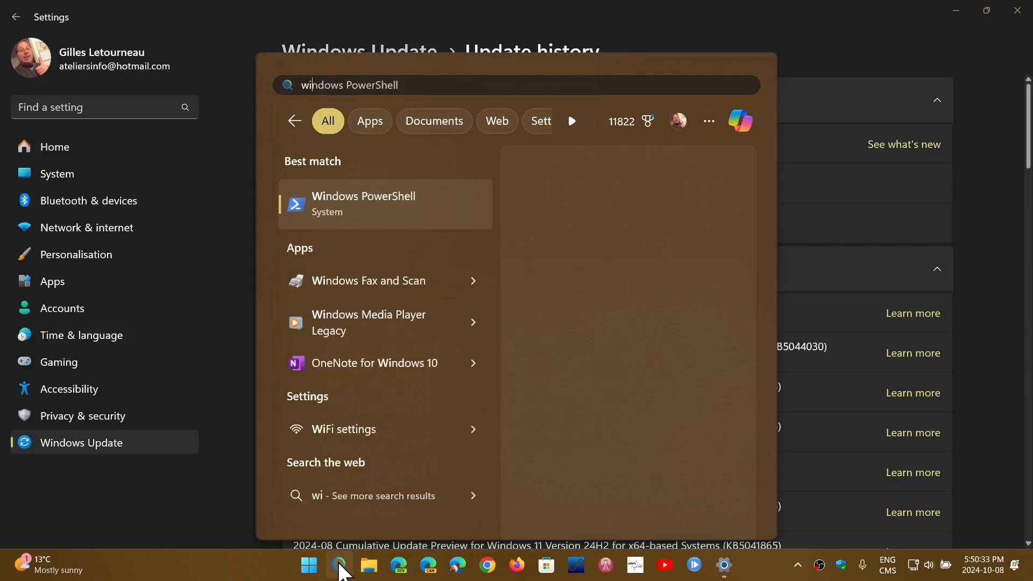
type("winver")
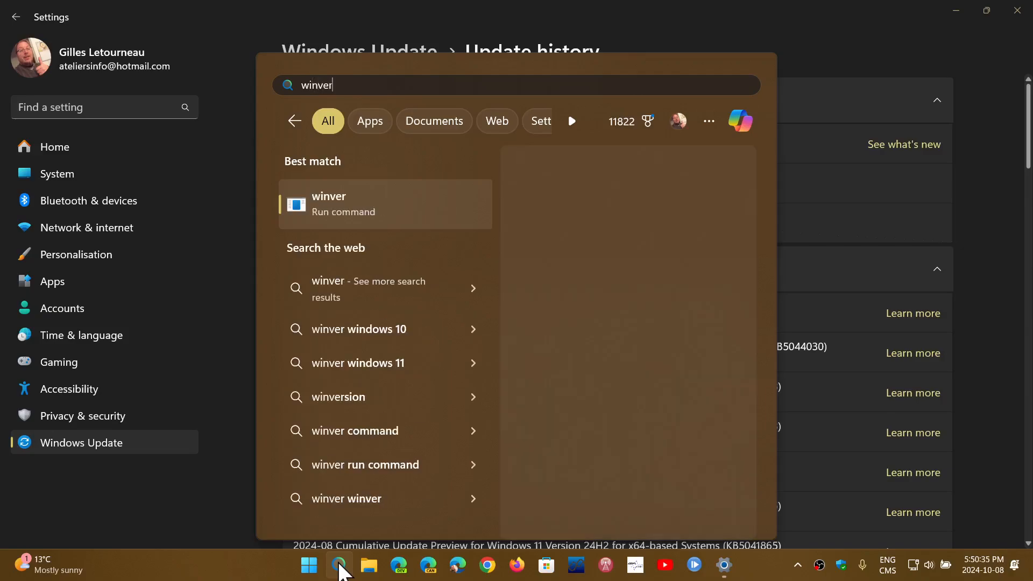
left_click(385, 204)
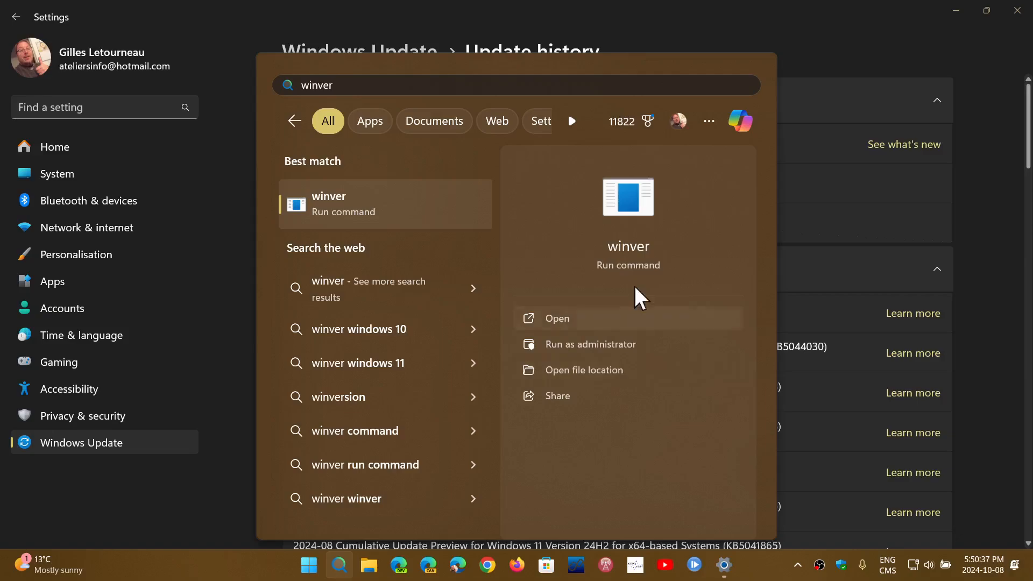
Run winver to confirm Version 24H2, OS Build 26100.2033, then close About Windows
left_click(557, 319)
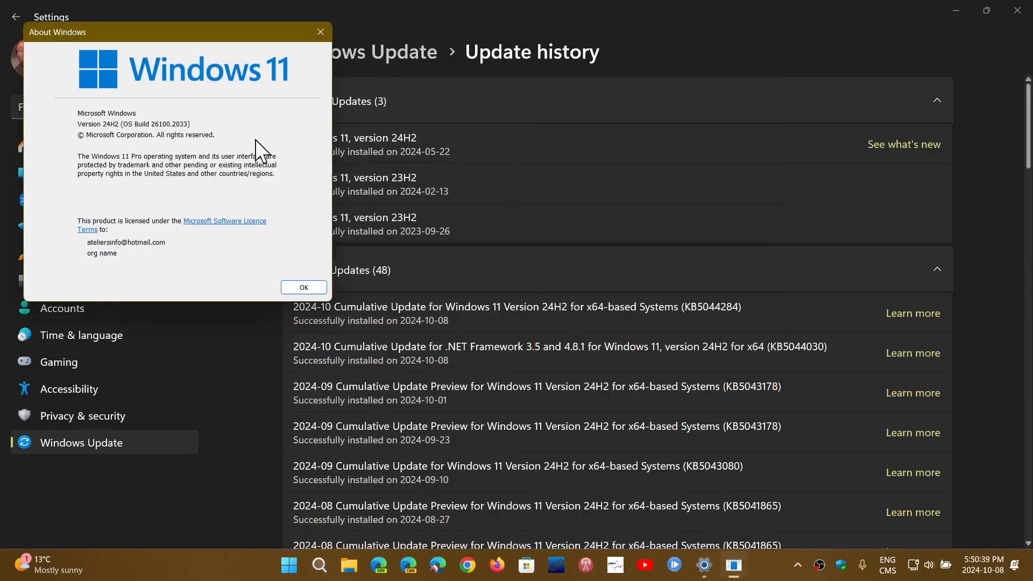
mouse_move(191, 146)
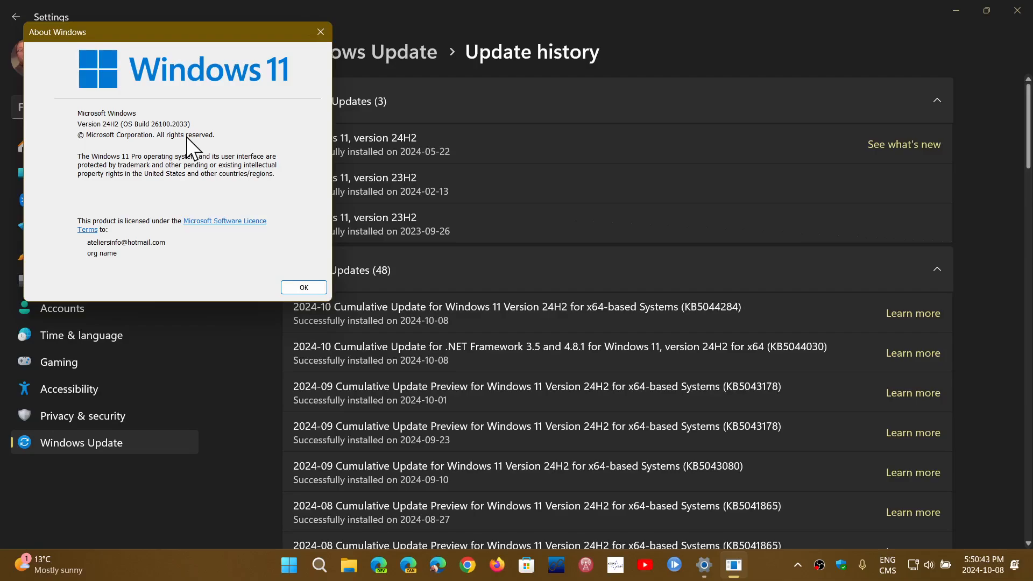
mouse_move(267, 13)
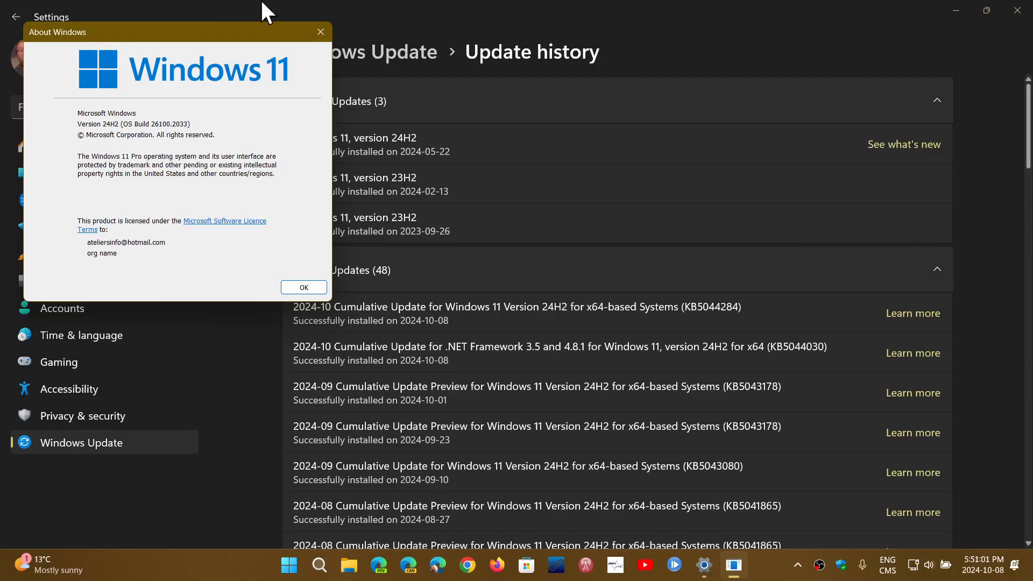
left_click(303, 288)
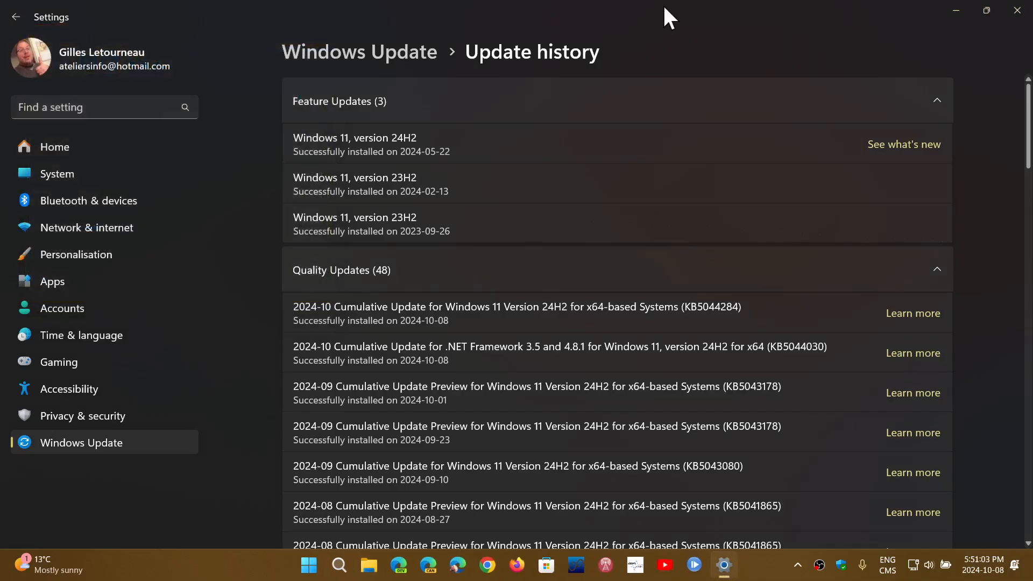